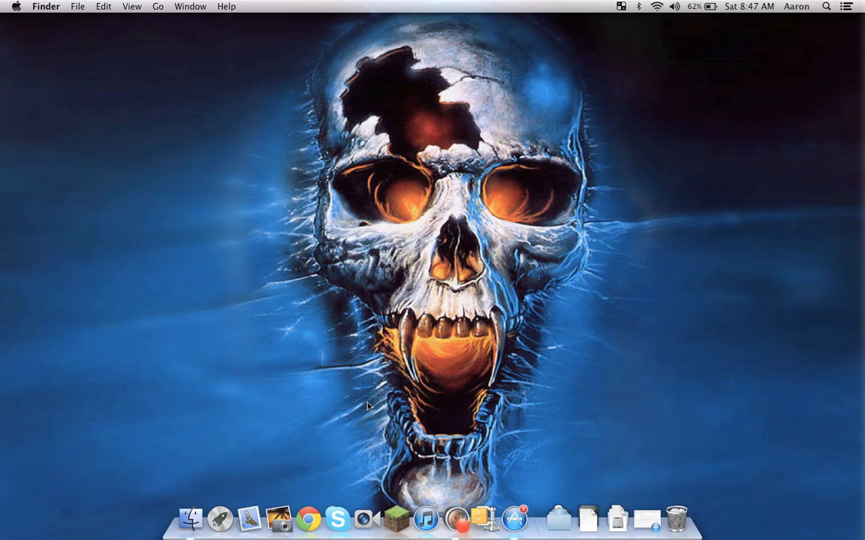
mouse_move(505, 399)
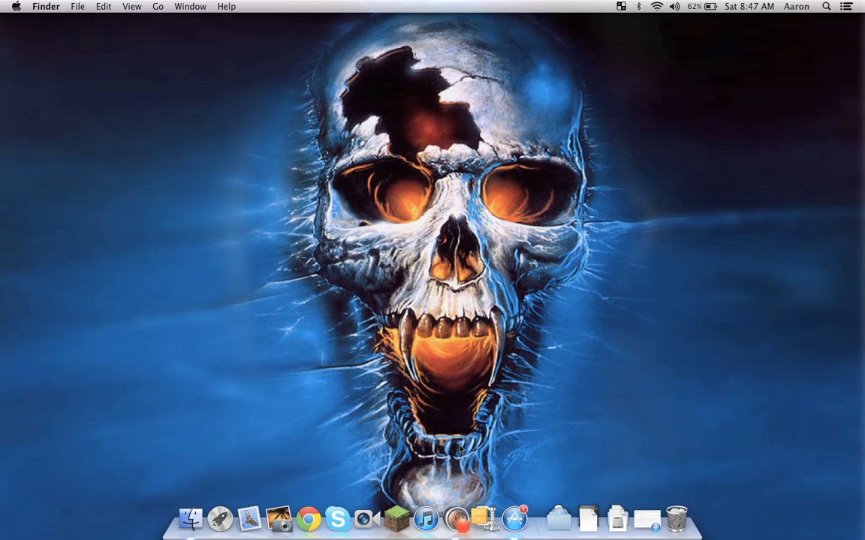
mouse_move(541, 334)
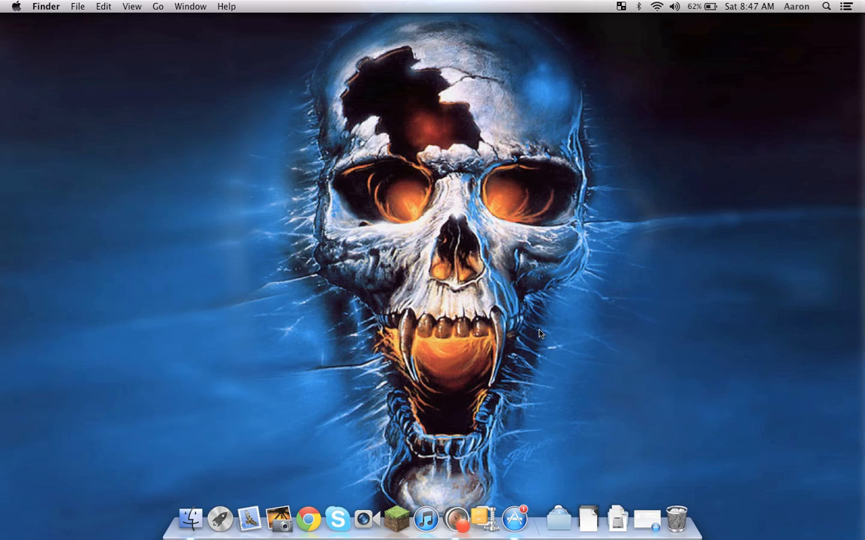
mouse_move(487, 399)
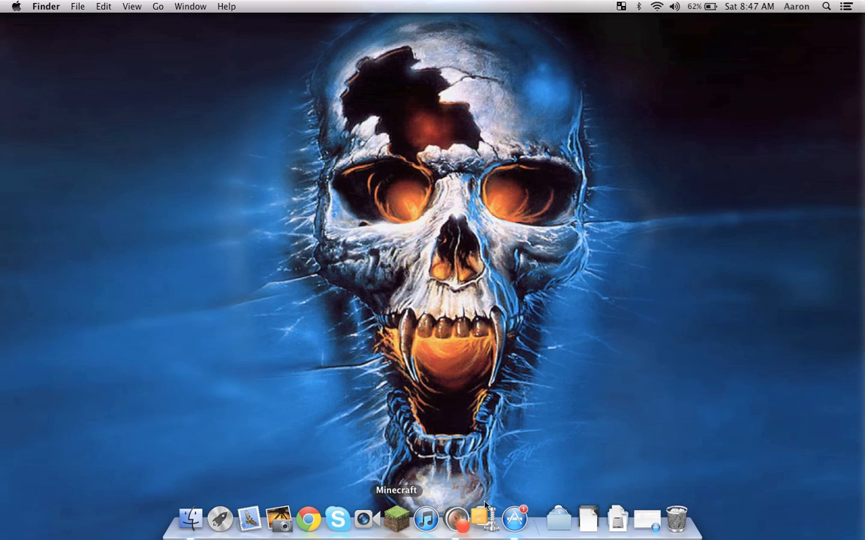
- Attempt to launch Minecraft from the Dock and dismiss the damaged-app warning
click(396, 518)
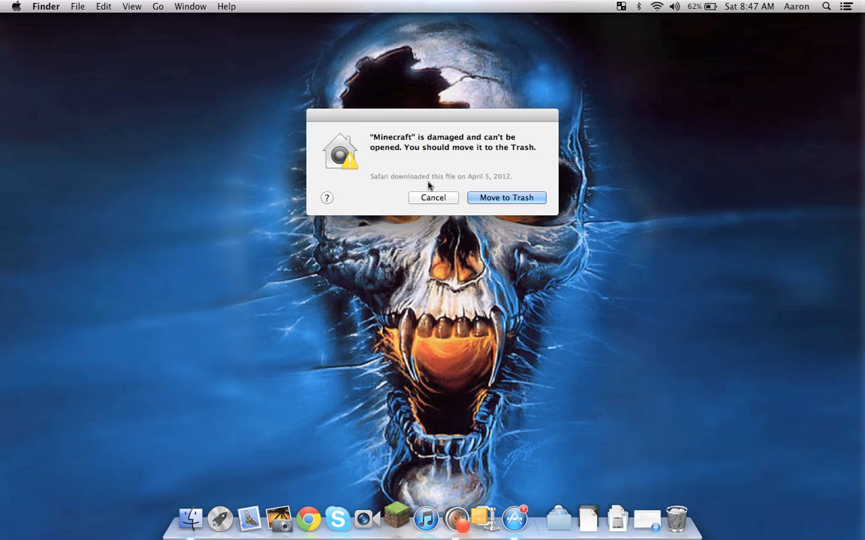
click(433, 198)
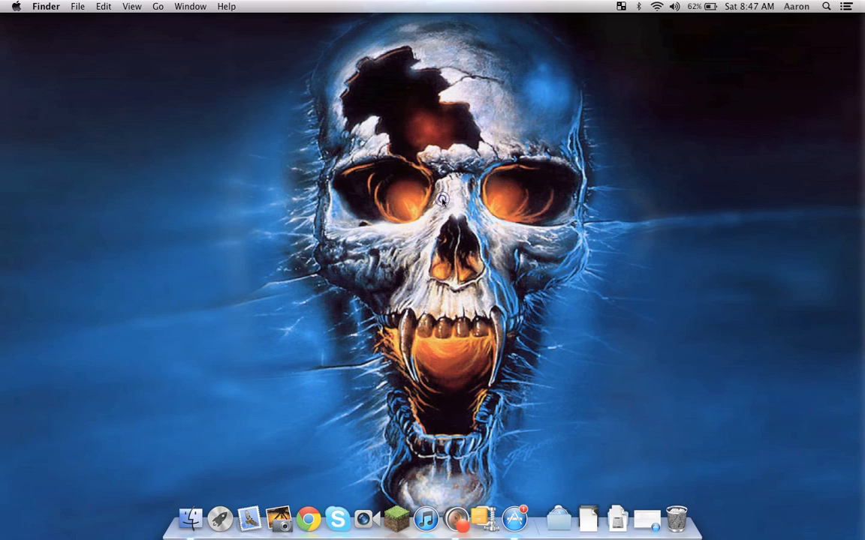
- Reach the Security & Privacy pane of System Preferences via the Apple menu
click(16, 6)
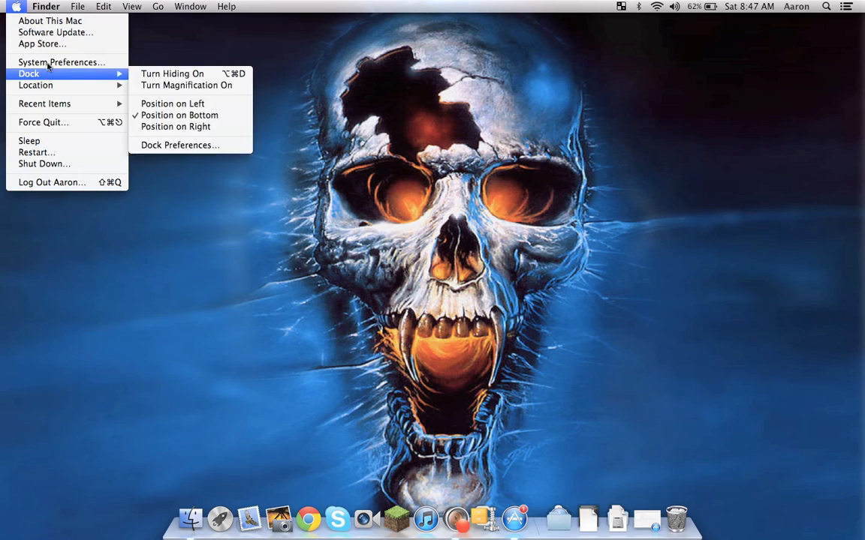
click(60, 63)
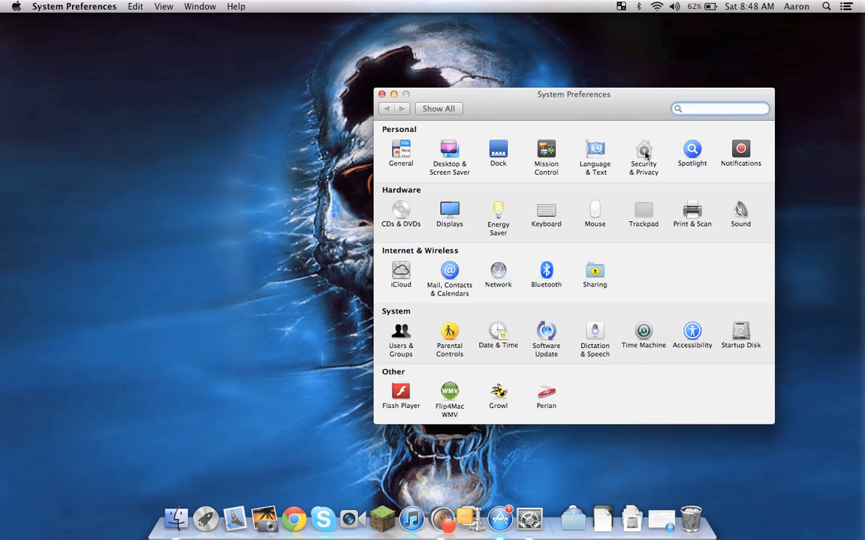
click(643, 153)
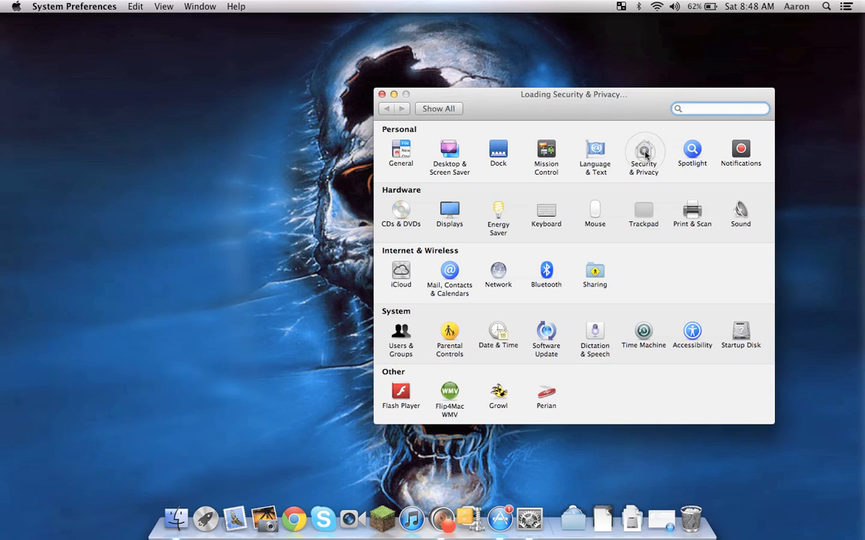
- Unlock the Security & Privacy General settings with the administrator password
click(643, 153)
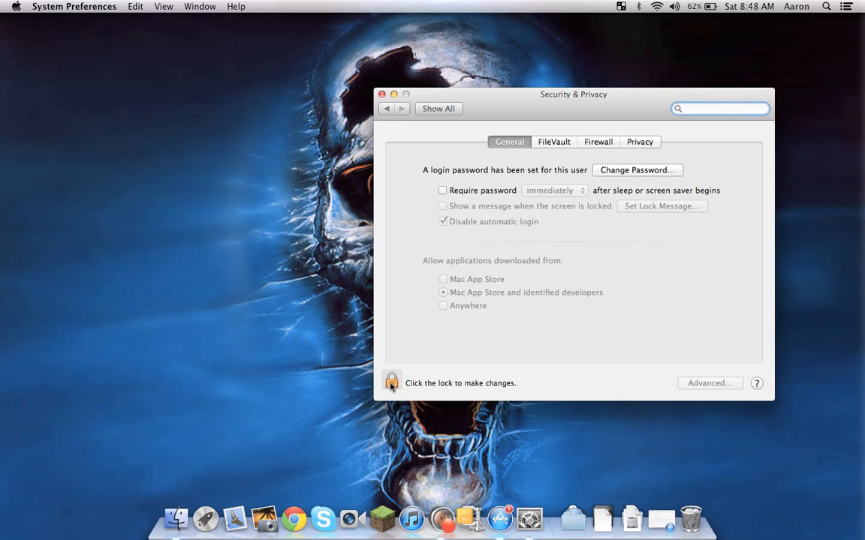
click(390, 383)
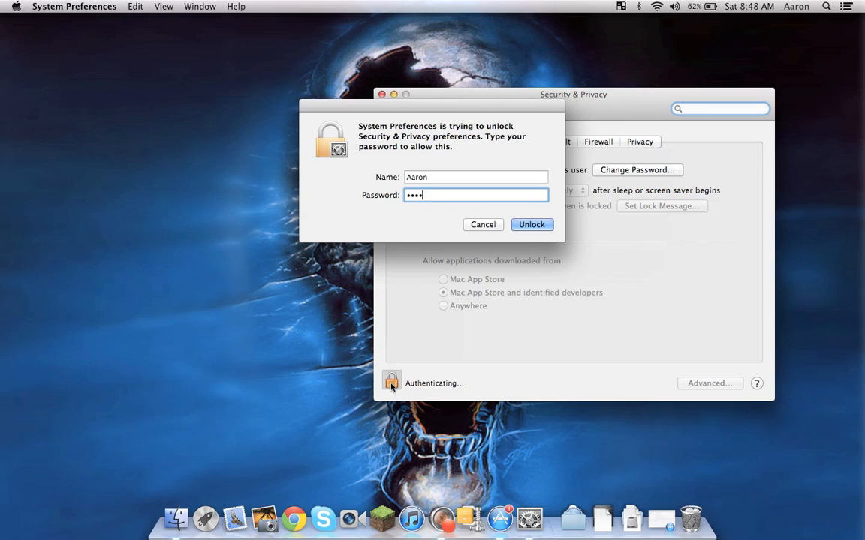
click(532, 225)
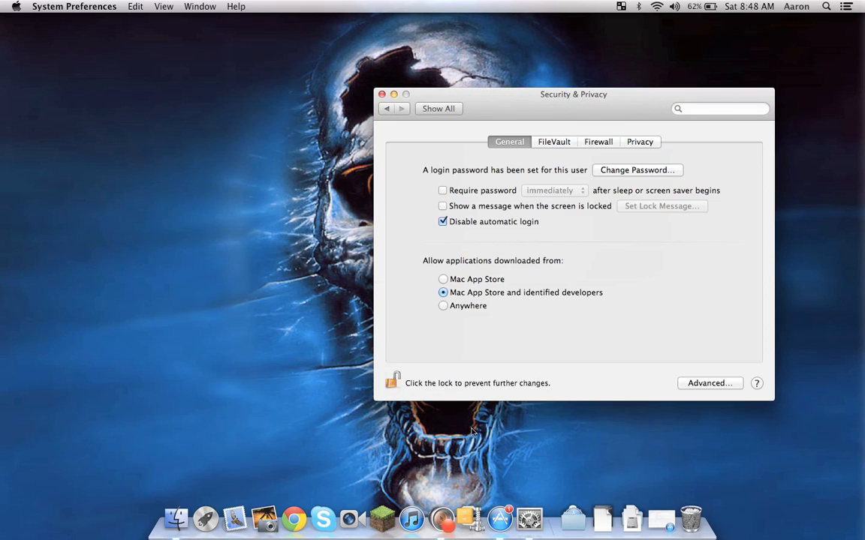
mouse_move(471, 299)
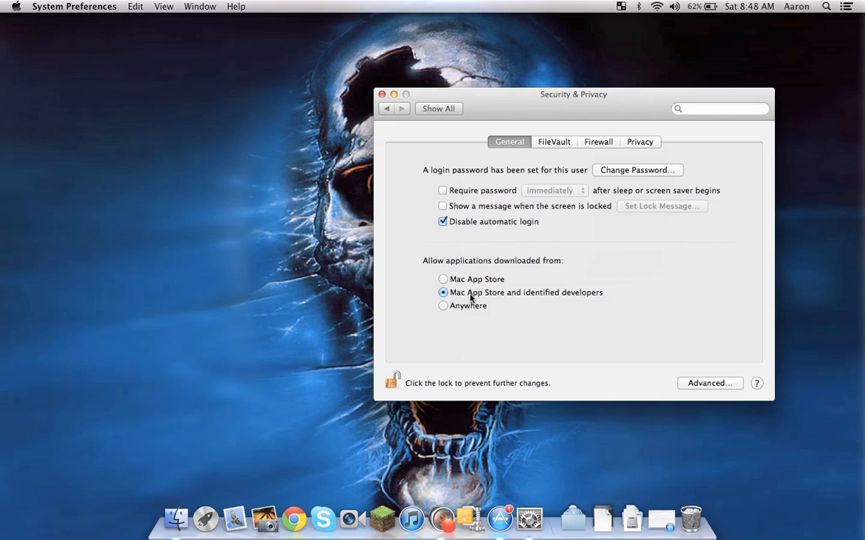
mouse_move(563, 298)
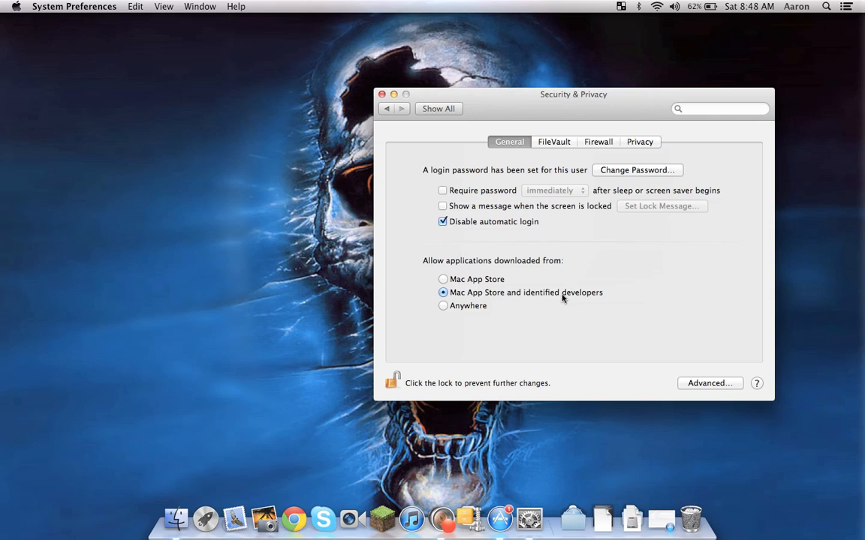
mouse_move(489, 306)
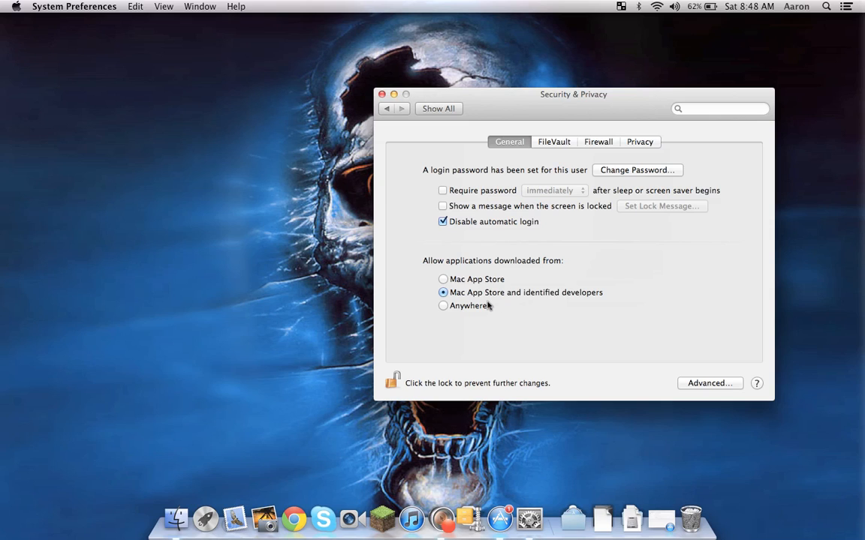
mouse_move(841, 43)
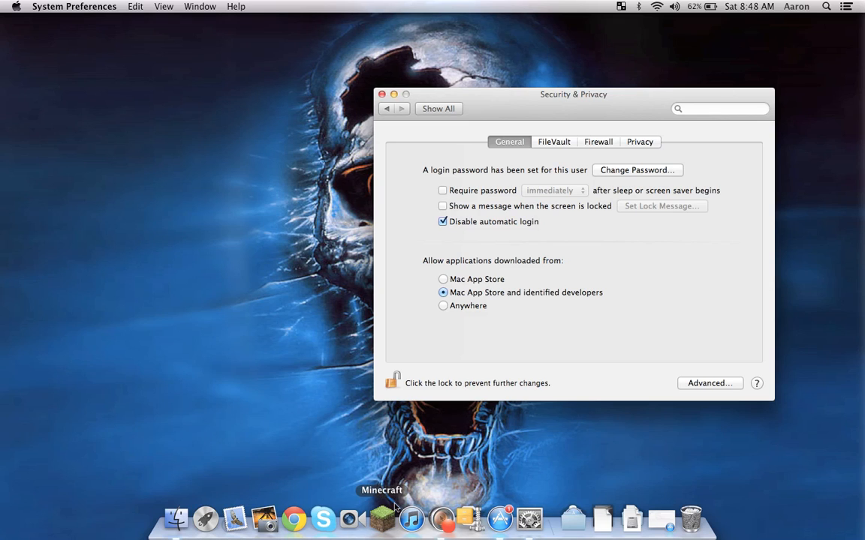
mouse_move(447, 315)
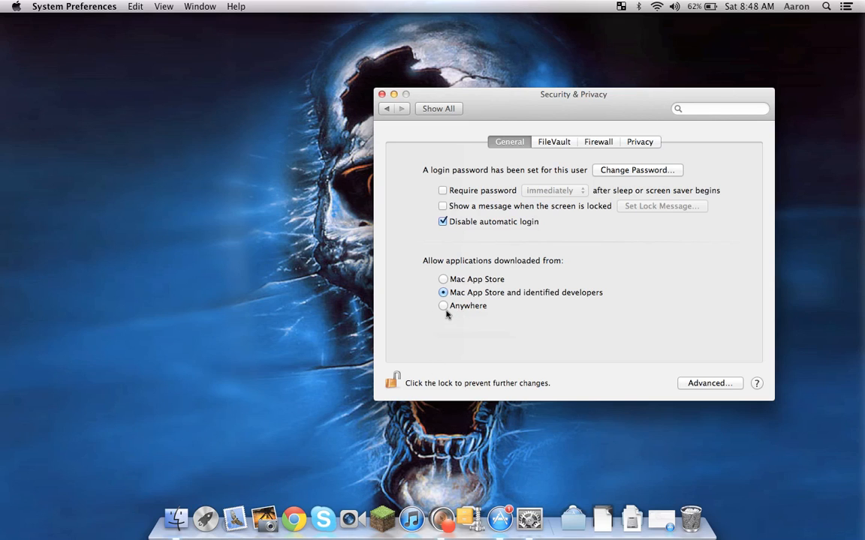
- Allow apps downloaded from Anywhere, accept the security warning, and close System Preferences
click(443, 307)
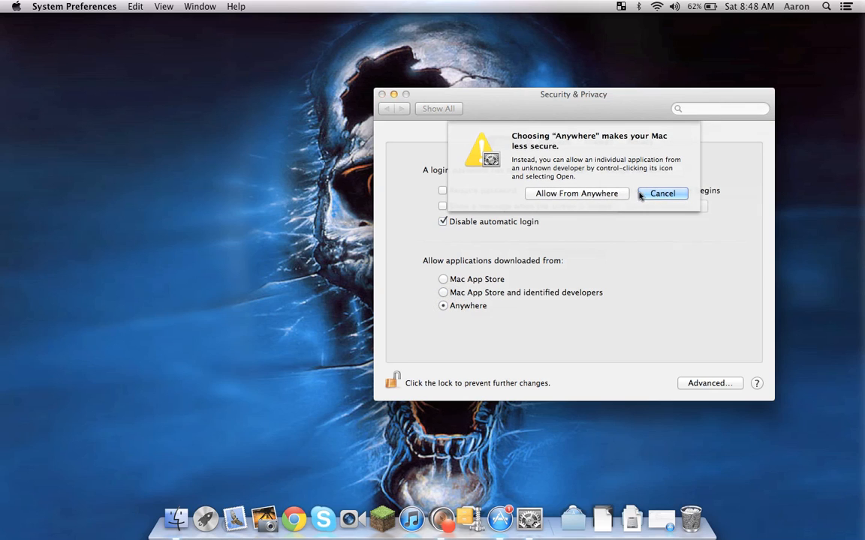
click(661, 192)
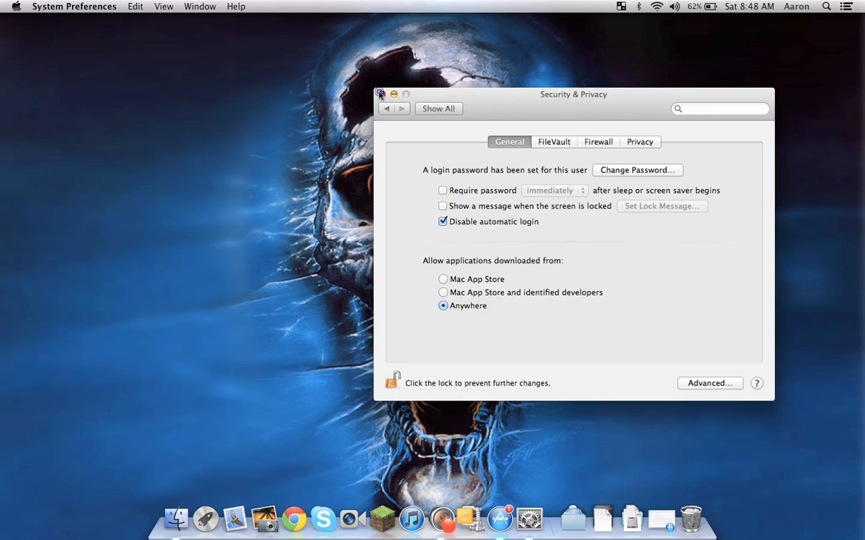
click(381, 93)
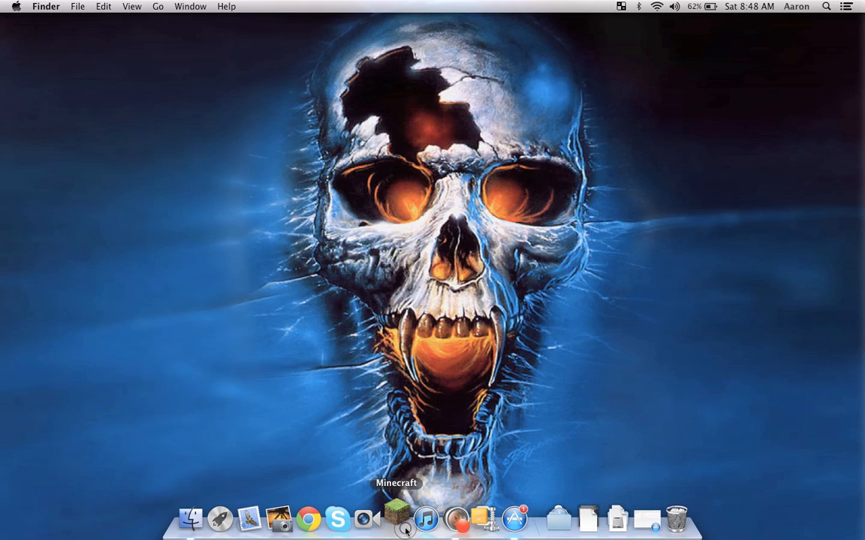
- Launch Minecraft from the Dock and confirm opening the downloaded application to reach its launcher
click(397, 519)
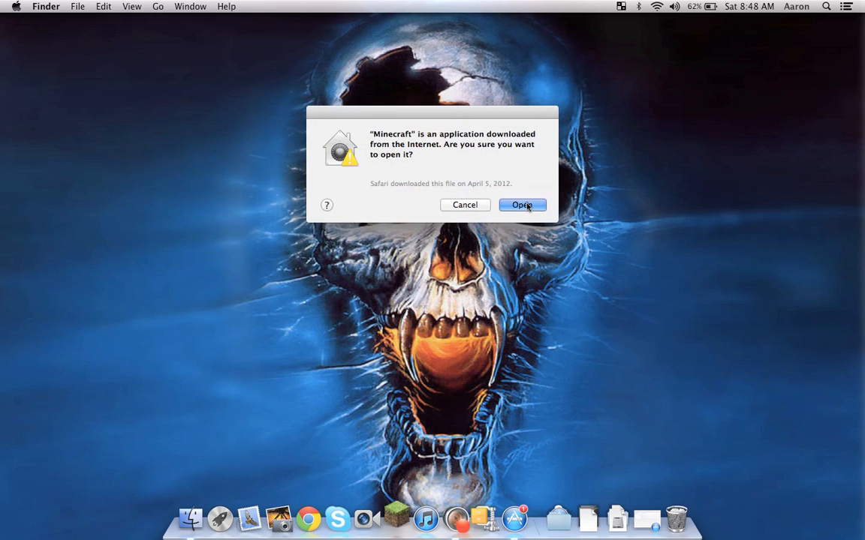
click(522, 204)
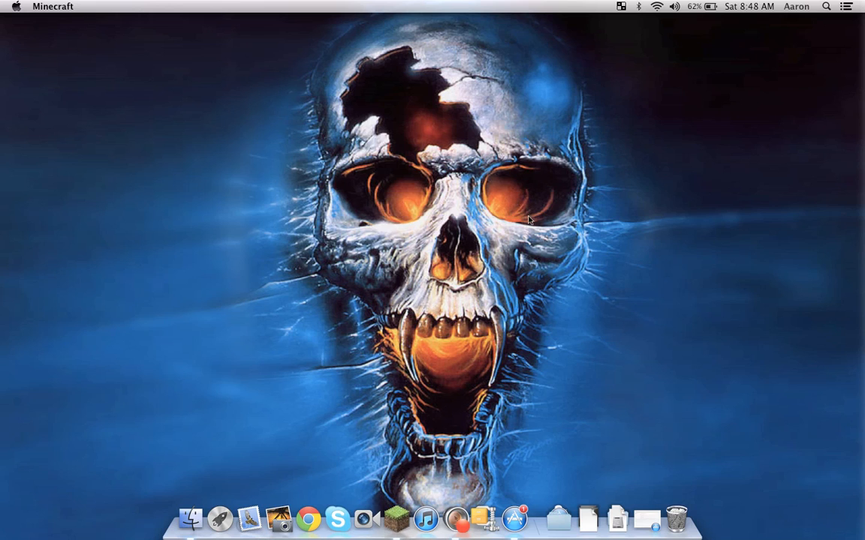
click(396, 518)
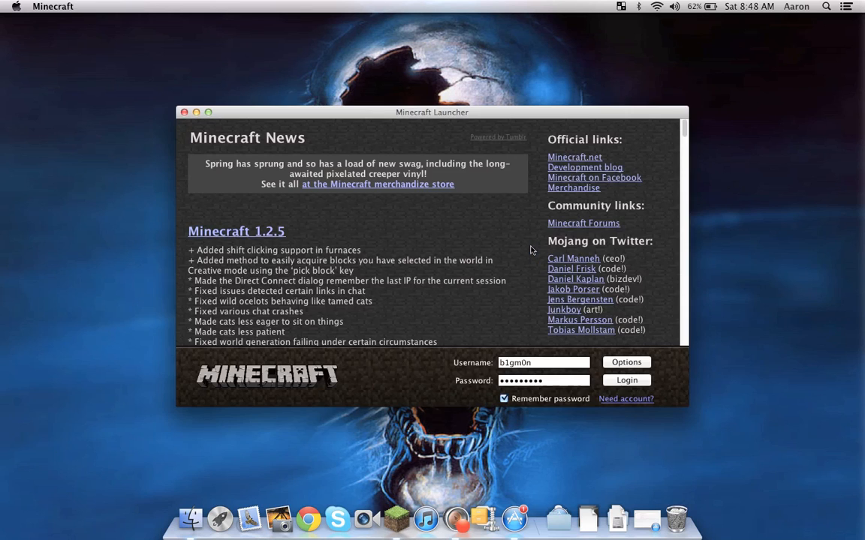